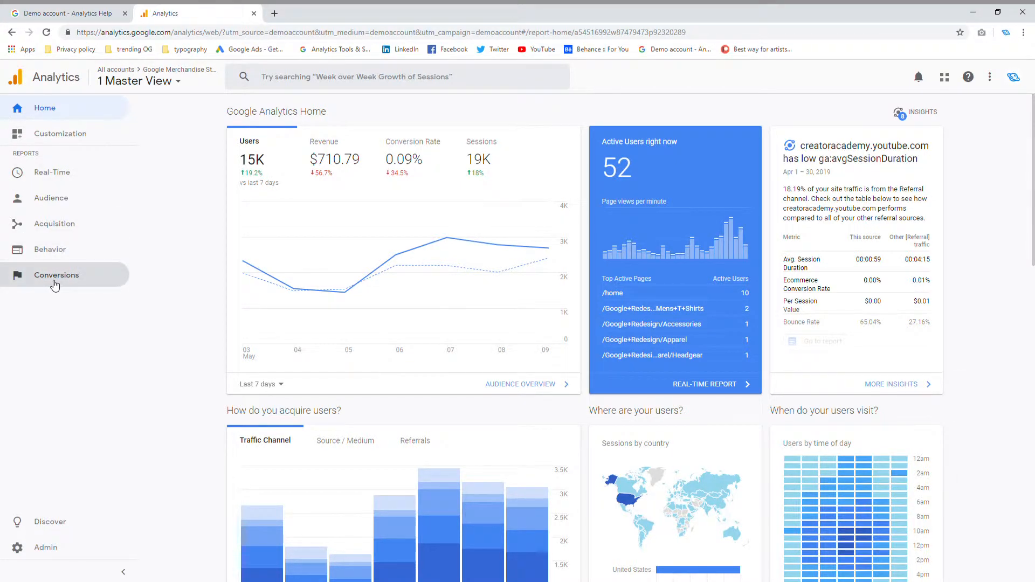
- Expand Conversions > Ecommerce in the sidebar and select Checkout Behavior
{"action": "left_click", "coordinate": [58, 275]}
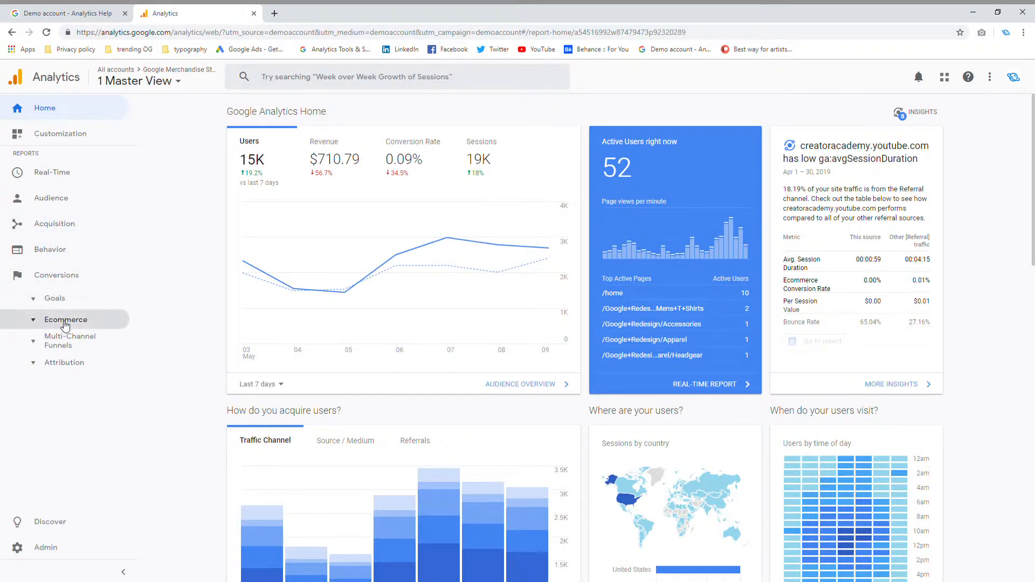
{"action": "left_click", "coordinate": [65, 320]}
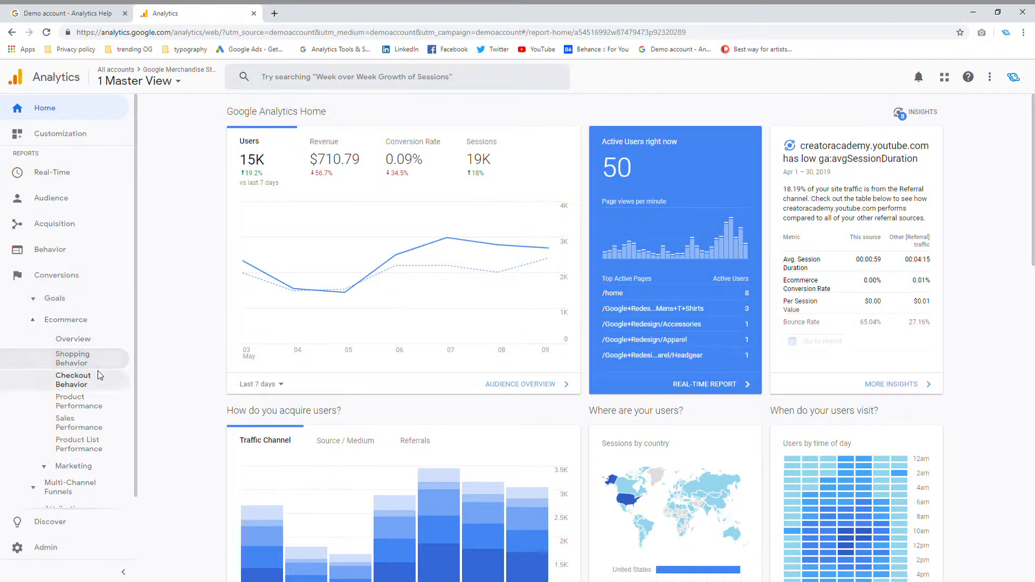
{"action": "mouse_move", "coordinate": [4, 383]}
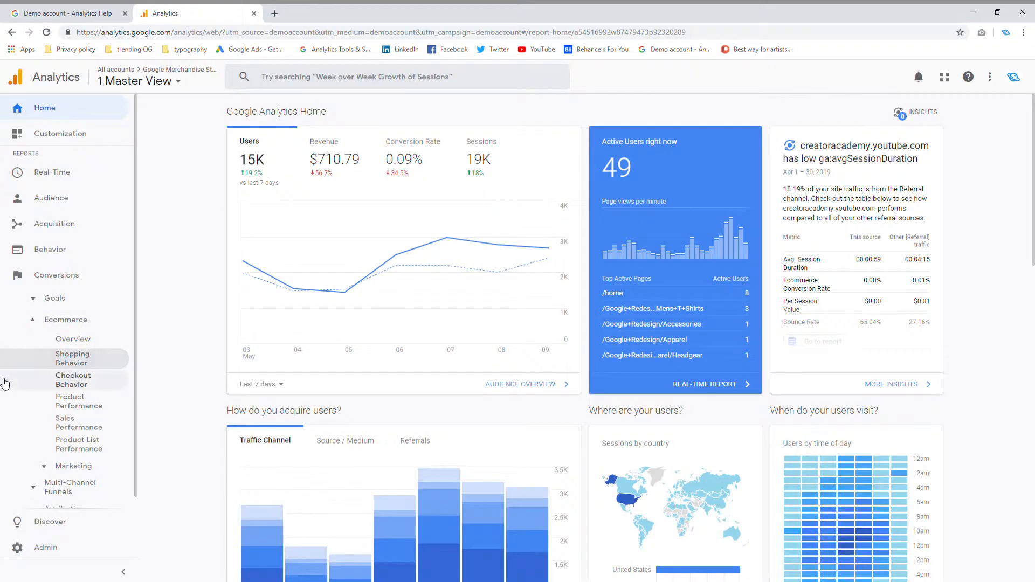
{"action": "left_click", "coordinate": [72, 380]}
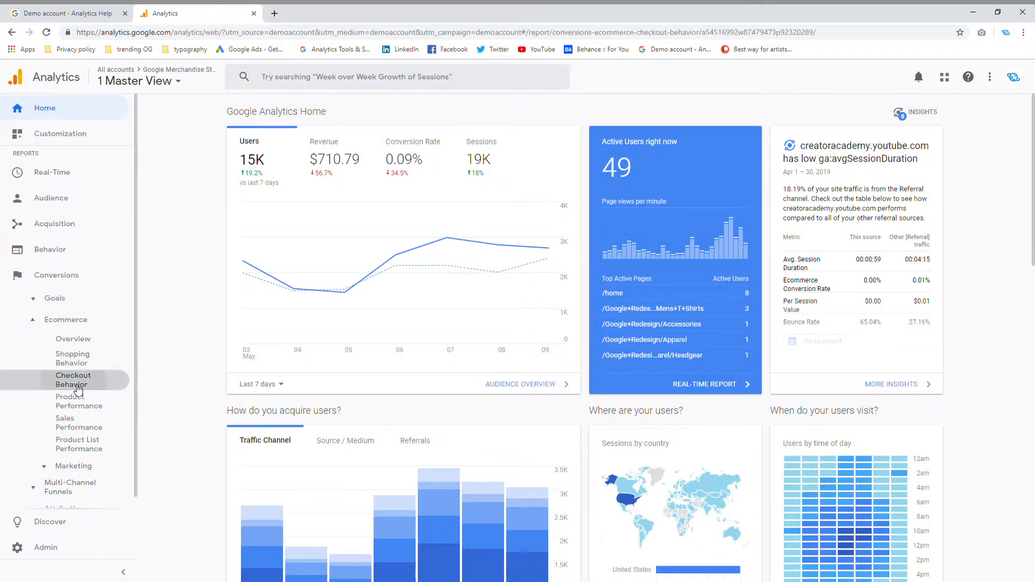
- Load the Checkout Behavior Analysis funnel for May 3–9, 2019
{"action": "left_click", "coordinate": [73, 379]}
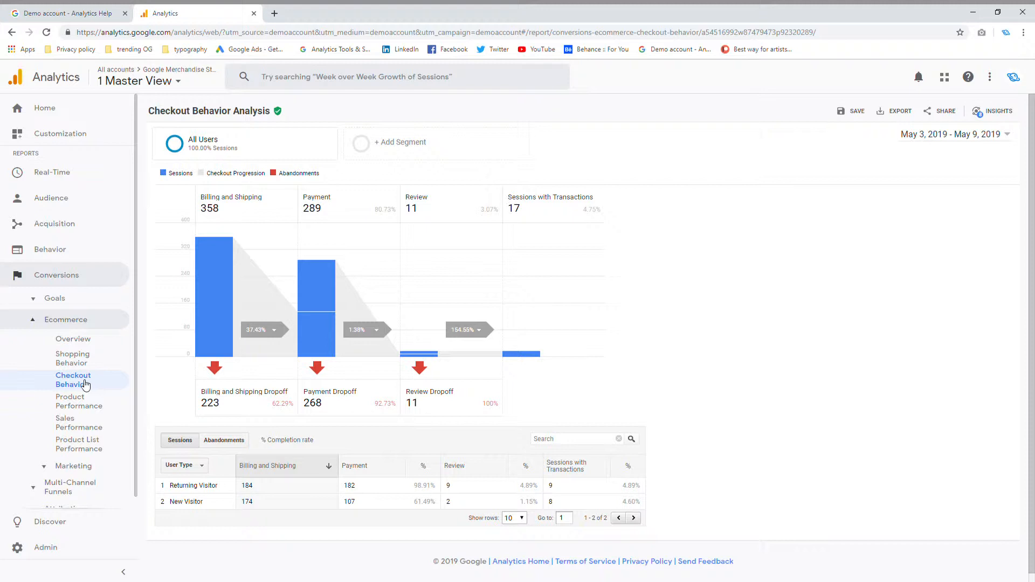
- Switch to the Shopping Behavior Analysis funnel, from all sessions through transactions
{"action": "left_click", "coordinate": [72, 358]}
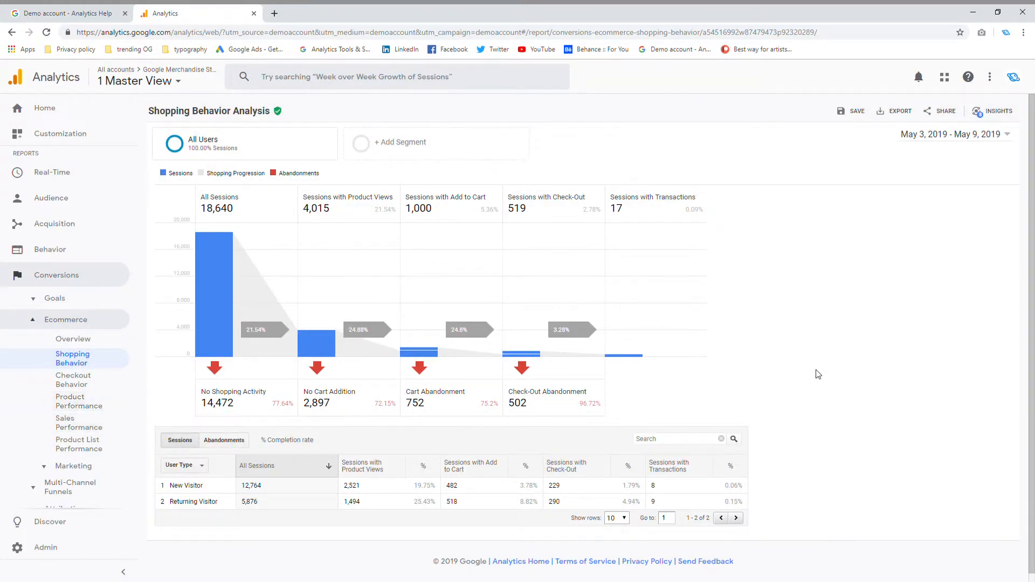
{"action": "mouse_move", "coordinate": [814, 269]}
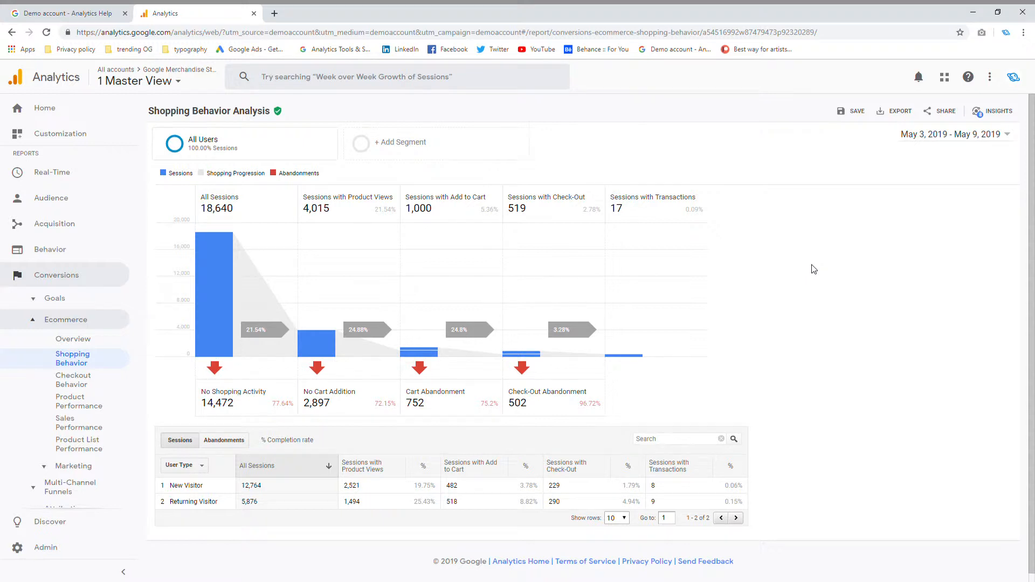
{"action": "mouse_move", "coordinate": [635, 198]}
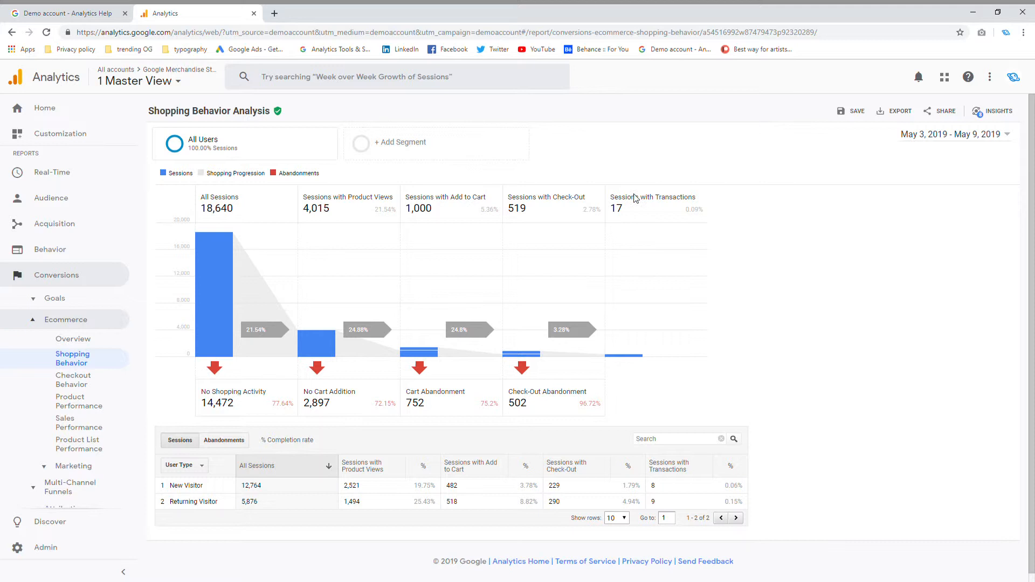
{"action": "mouse_move", "coordinate": [217, 284]}
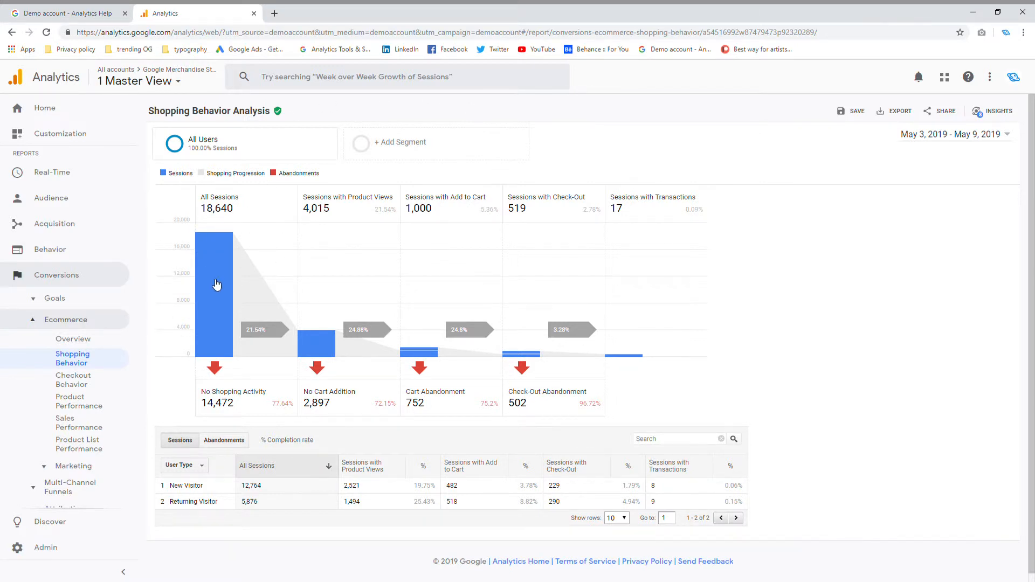
{"action": "mouse_move", "coordinate": [334, 302]}
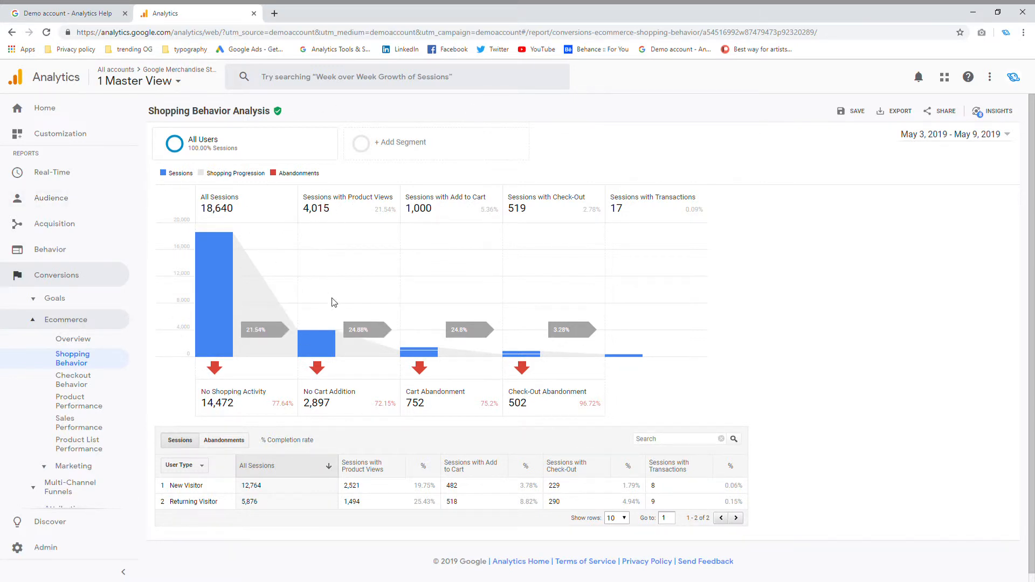
{"action": "mouse_move", "coordinate": [431, 217]}
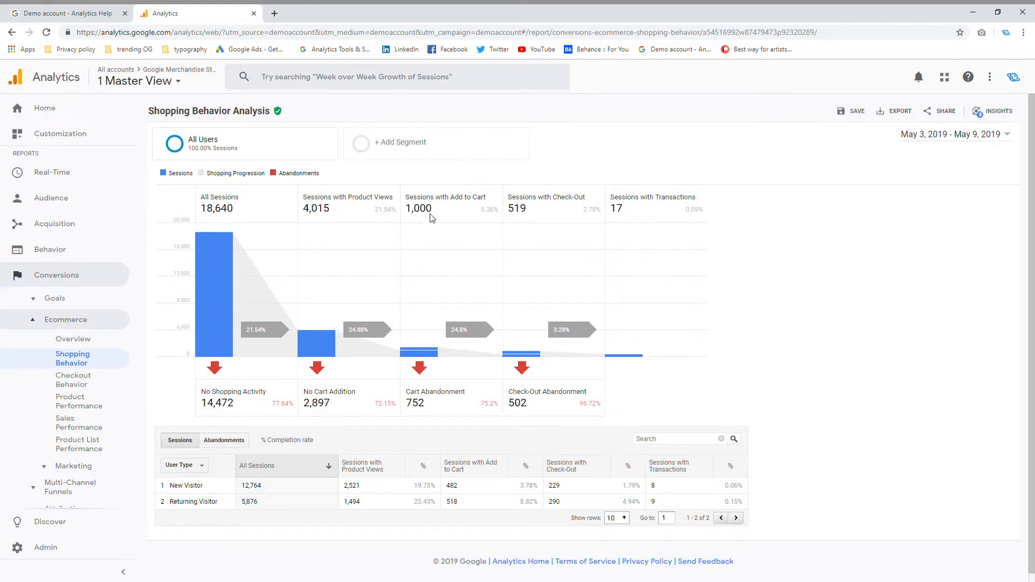
{"action": "mouse_move", "coordinate": [537, 436]}
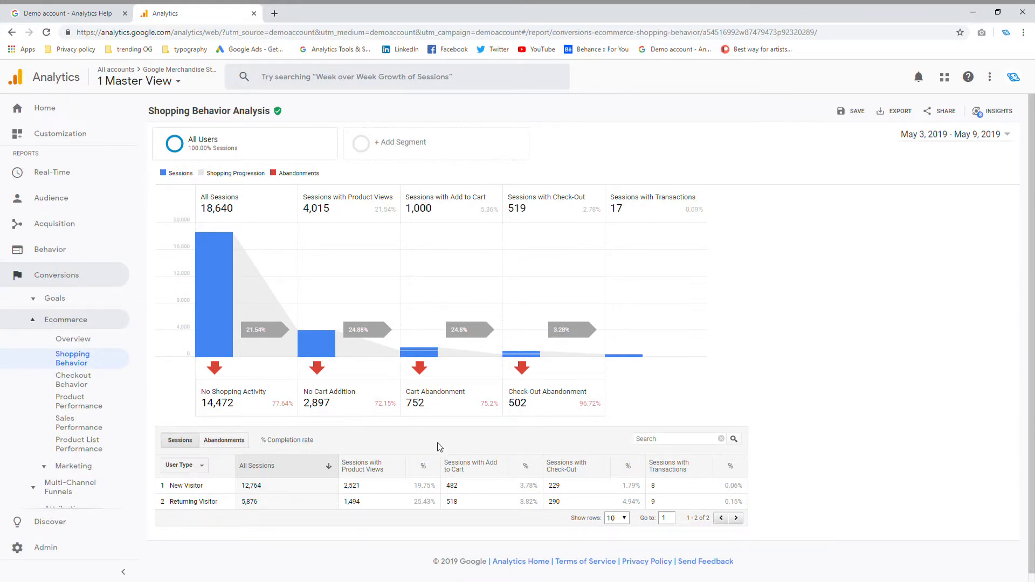
{"action": "mouse_move", "coordinate": [419, 368]}
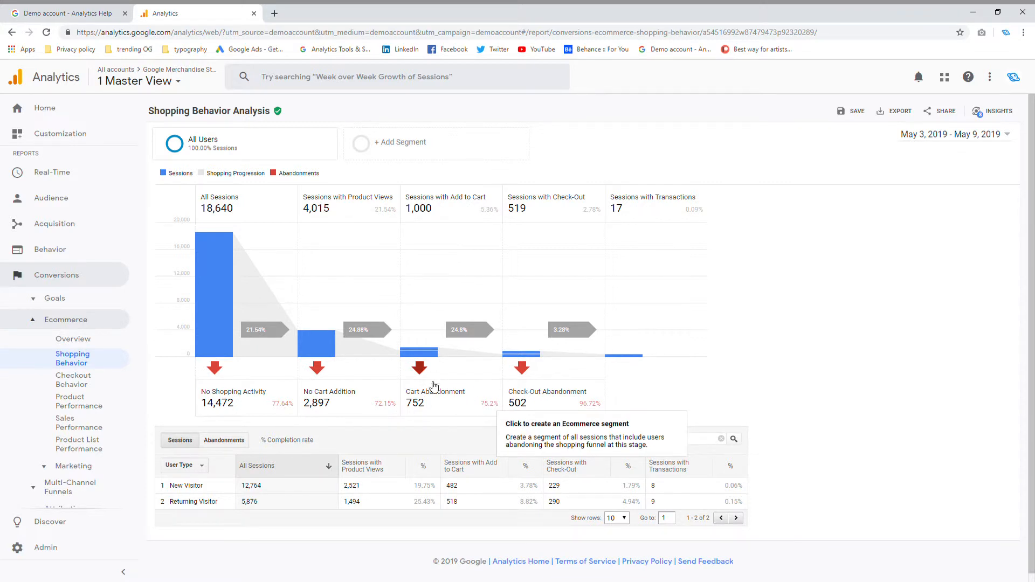
{"action": "mouse_move", "coordinate": [568, 393]}
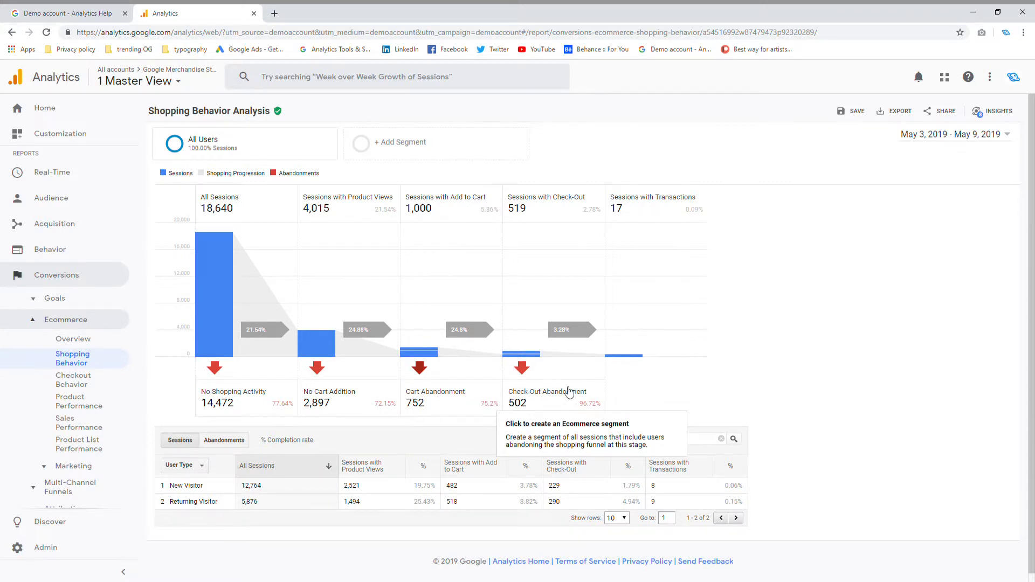
{"action": "mouse_move", "coordinate": [647, 384]}
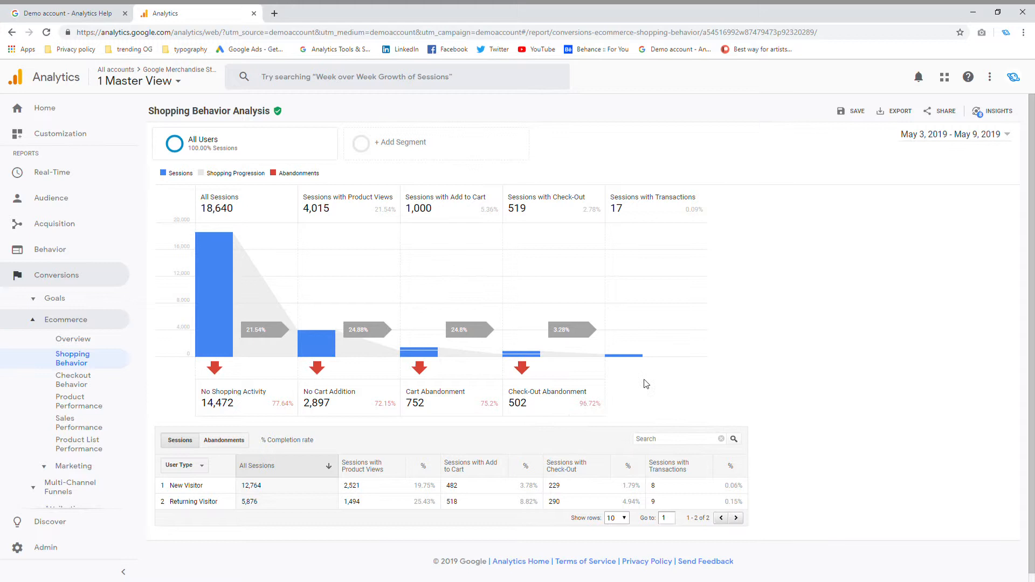
{"action": "mouse_move", "coordinate": [507, 329]}
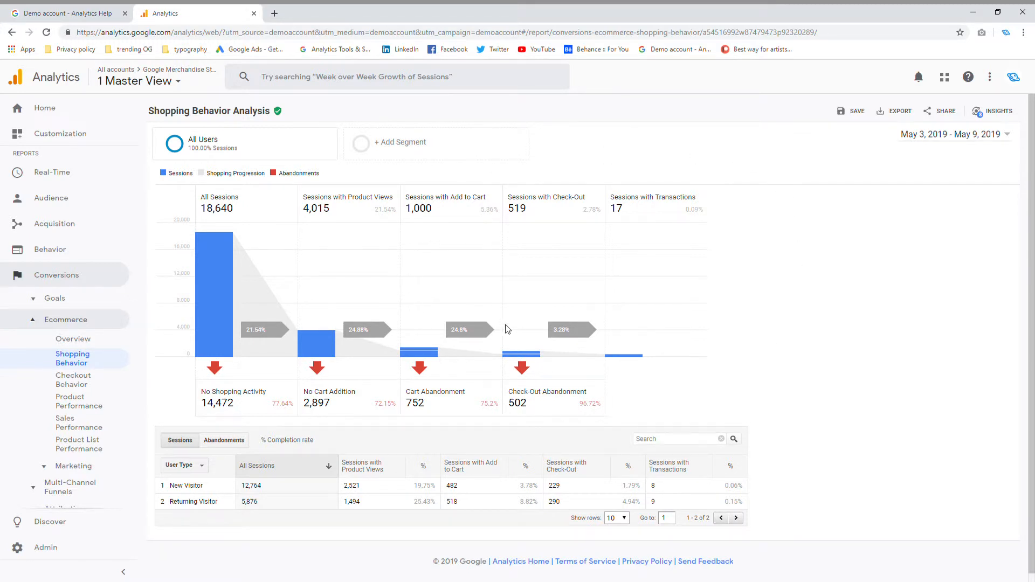
{"action": "mouse_move", "coordinate": [103, 367]}
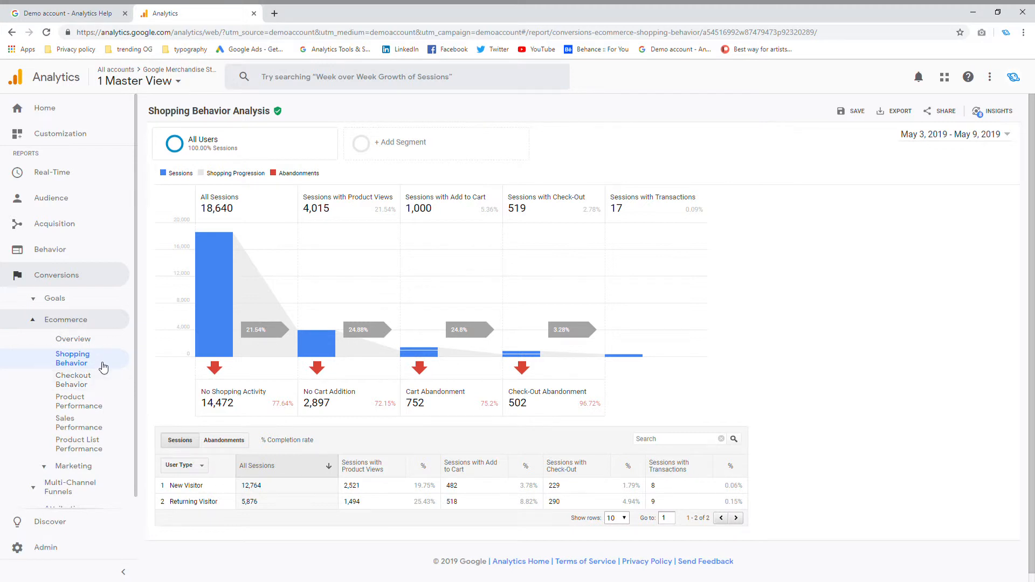